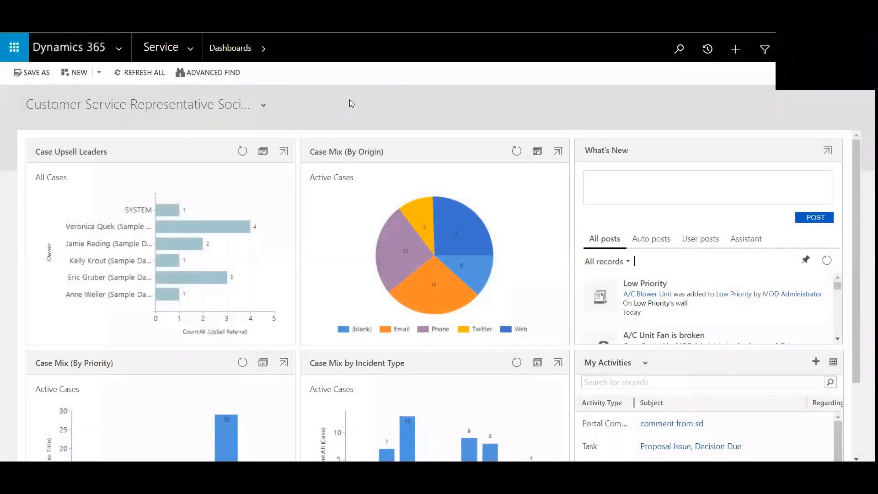
Go to Settings > Service Management > Routing Rule Sets to list the rule sets.
click(707, 187)
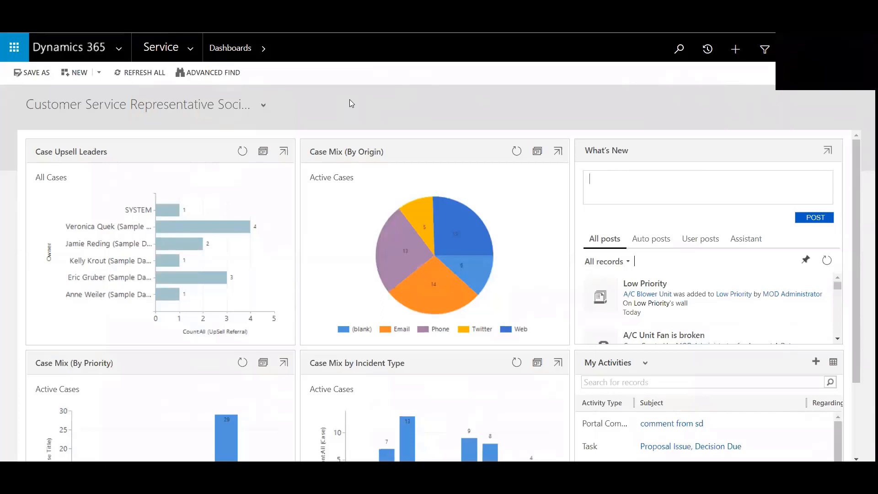
mouse_move(273, 125)
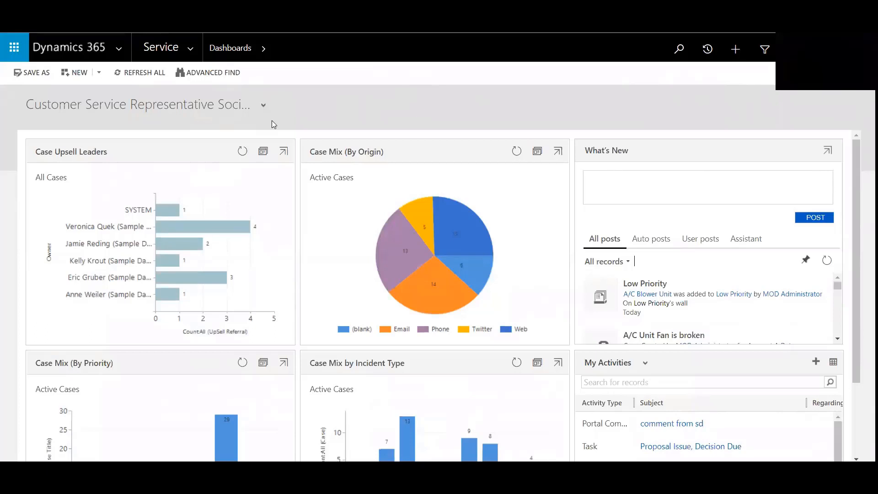
click(160, 48)
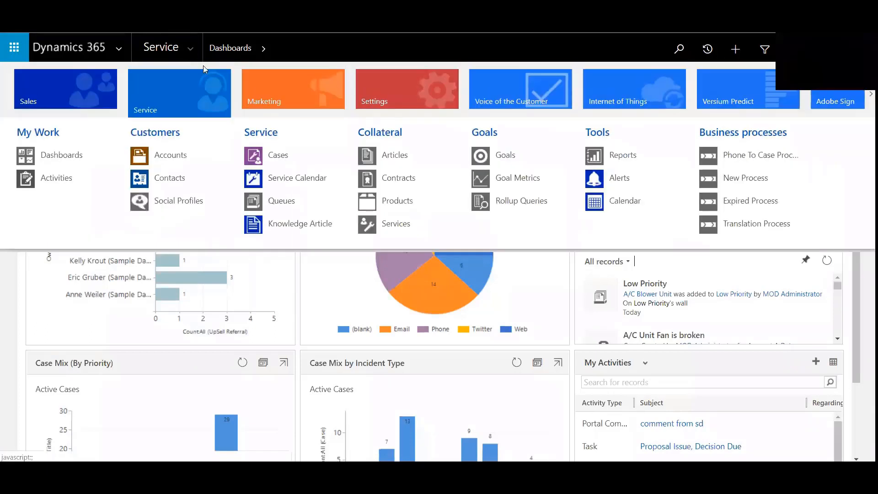
click(406, 89)
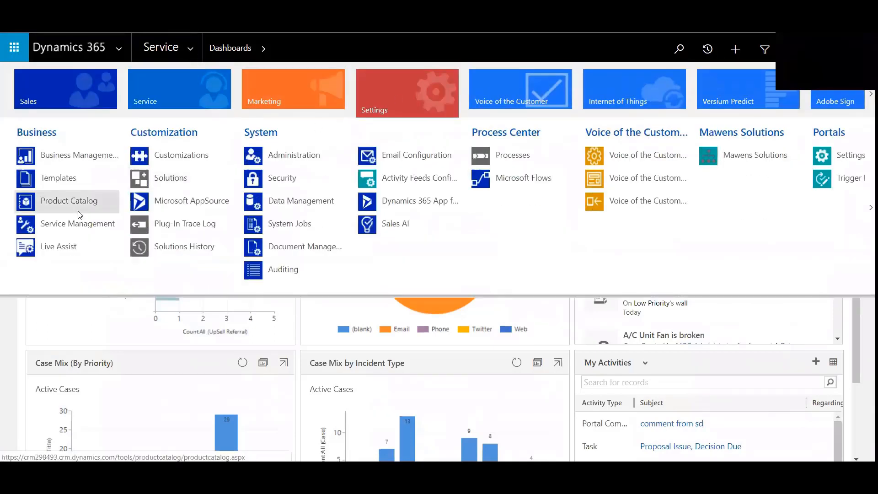
click(77, 224)
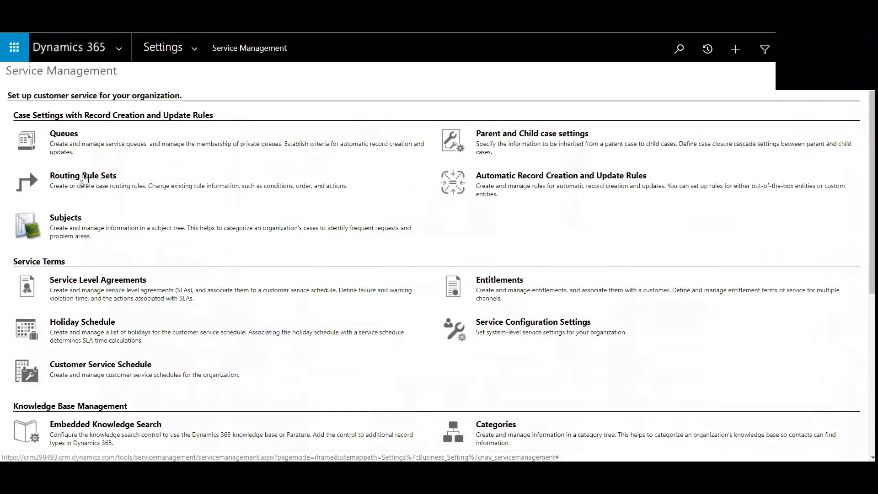
click(82, 175)
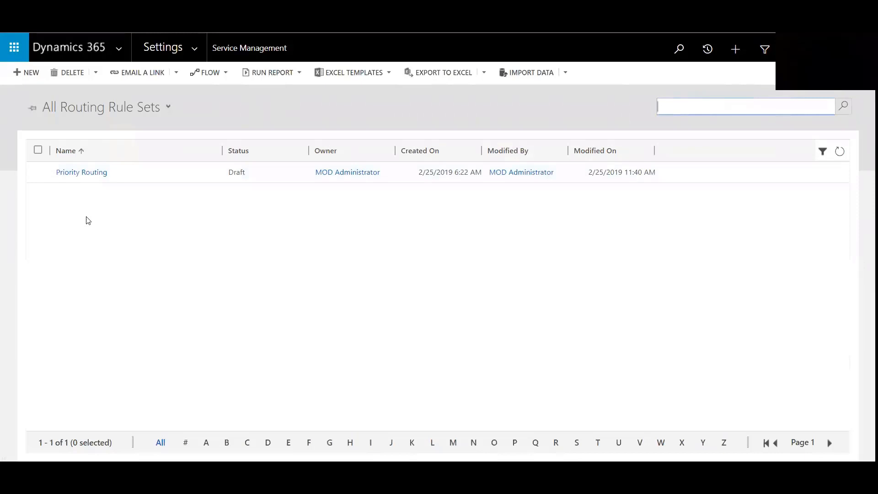
Open the Priority Routing rule set and start a new rule item.
click(82, 172)
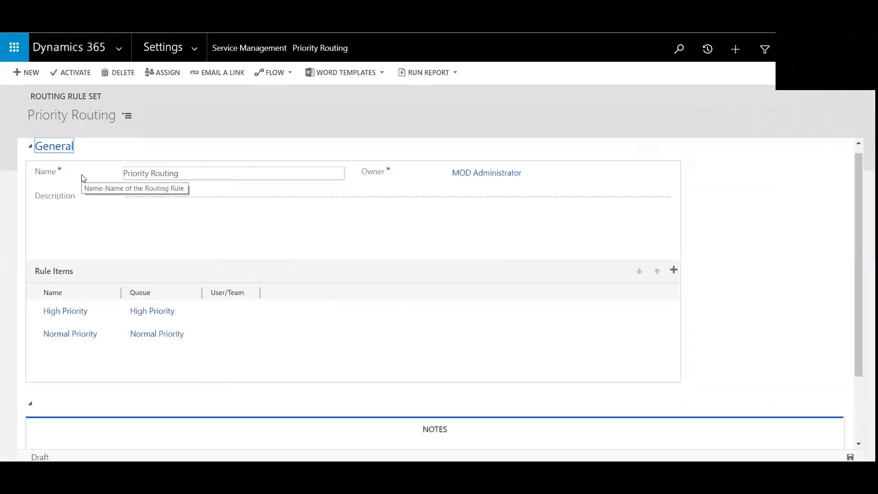
mouse_move(63, 340)
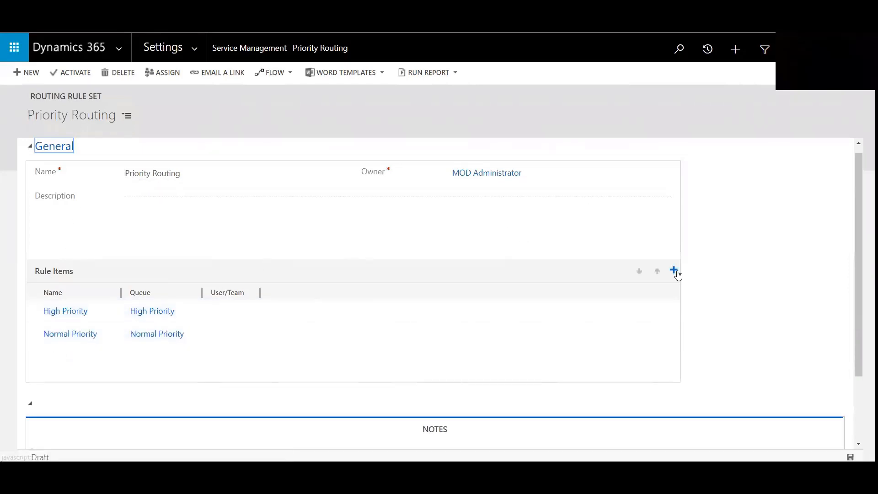
click(674, 270)
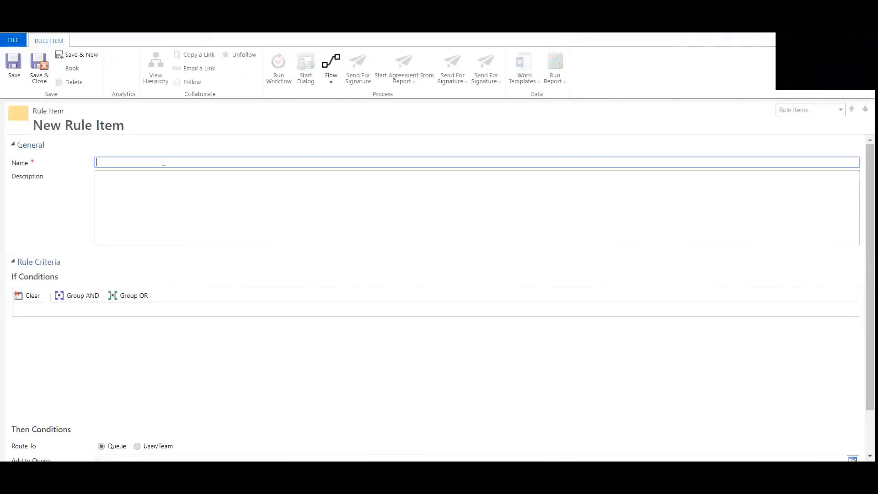
Name the rule item 'Low Priority' and add a Case Priority Equals condition.
text(Low)
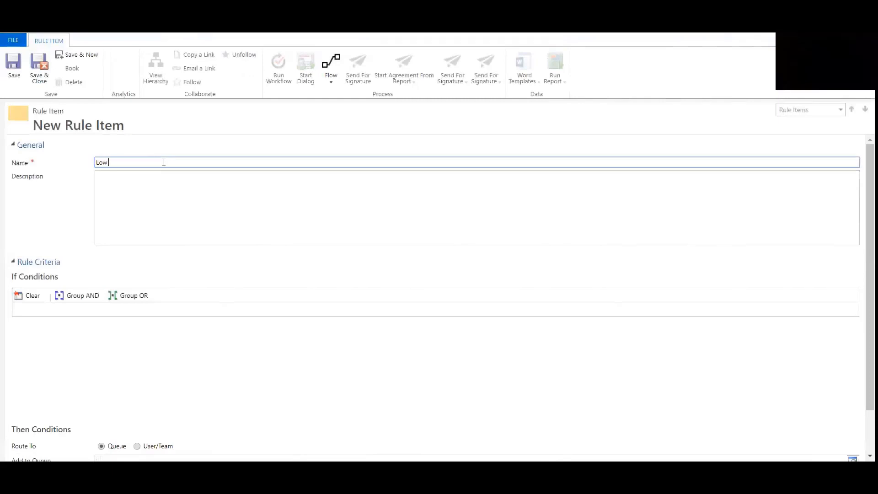
text(Priority)
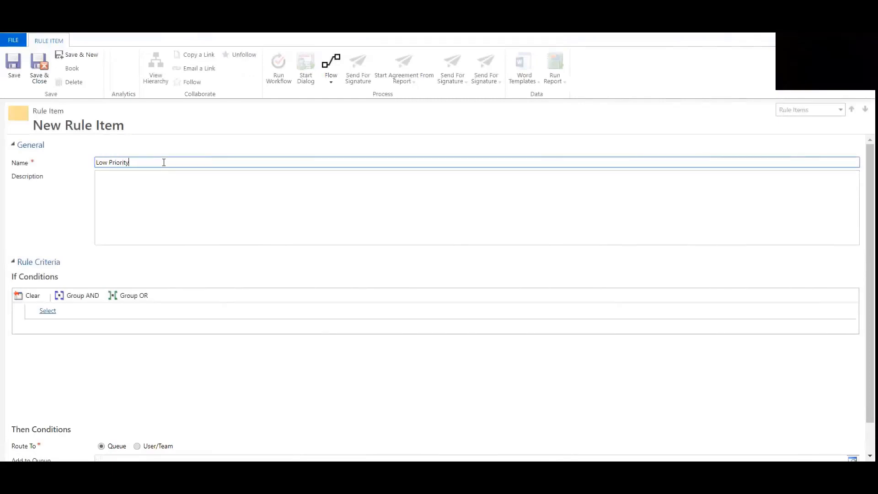
click(47, 310)
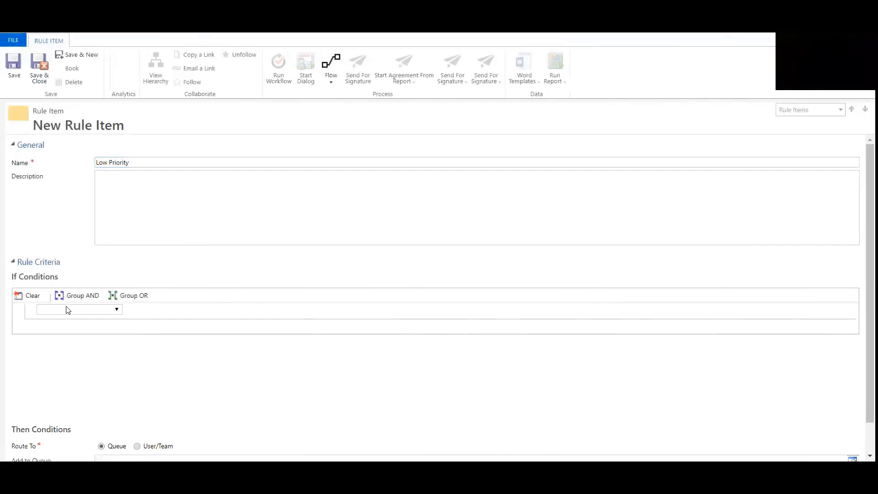
click(78, 309)
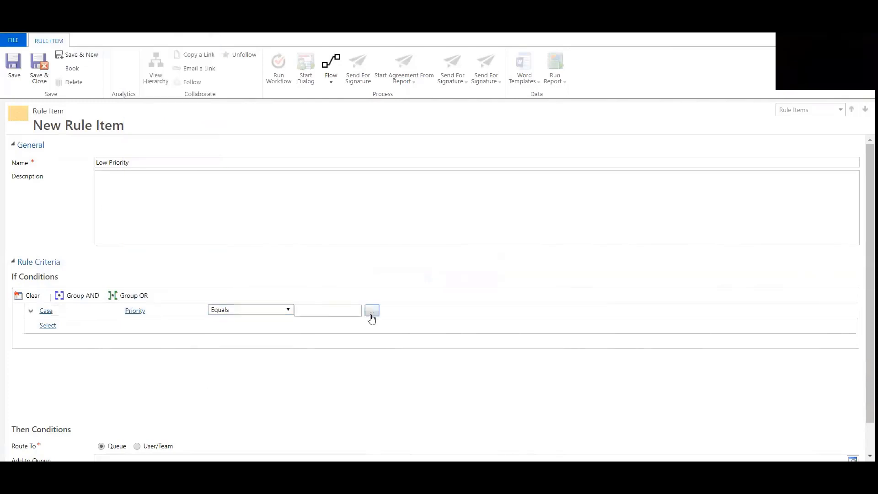
Set the condition value to Low and route matches to the Low Priority queue.
click(372, 310)
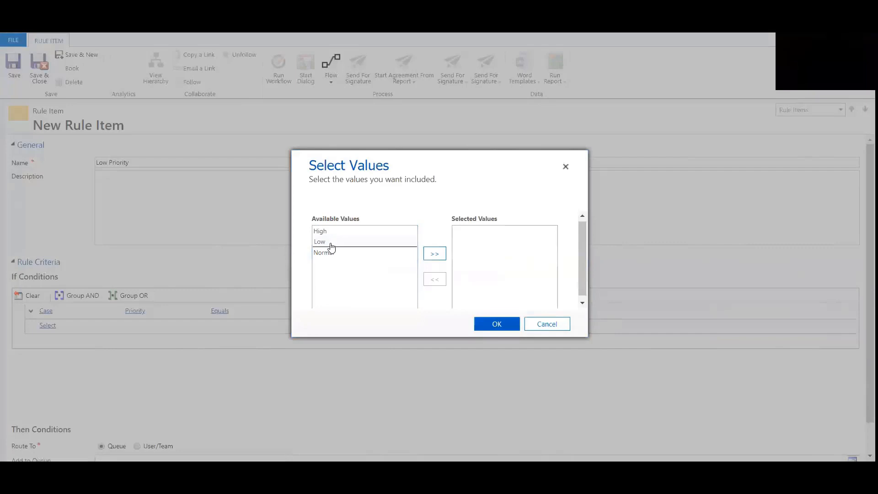
click(495, 324)
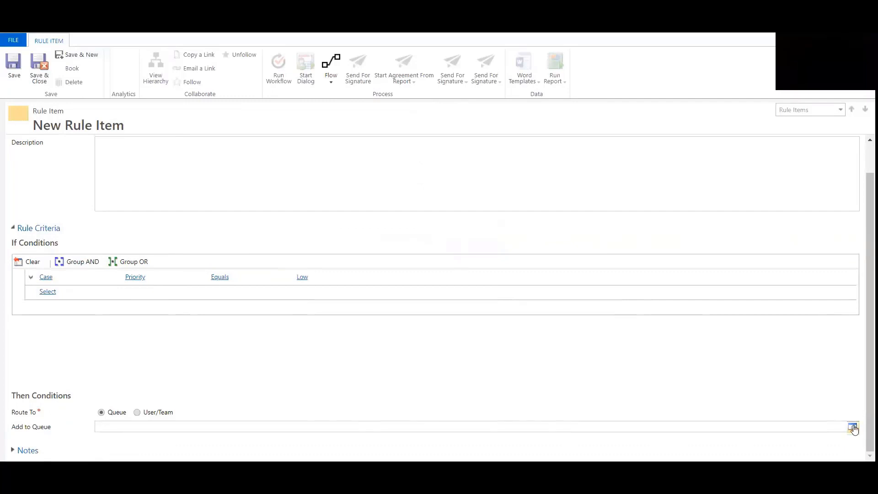
click(851, 426)
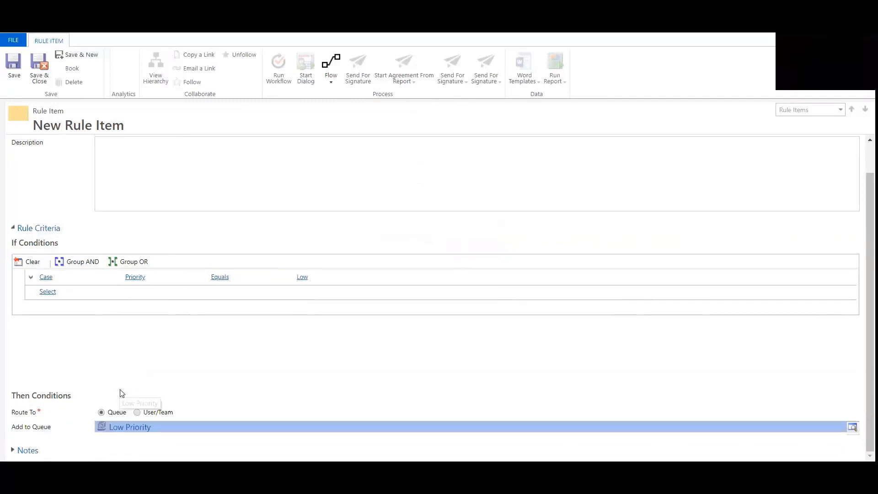
click(13, 66)
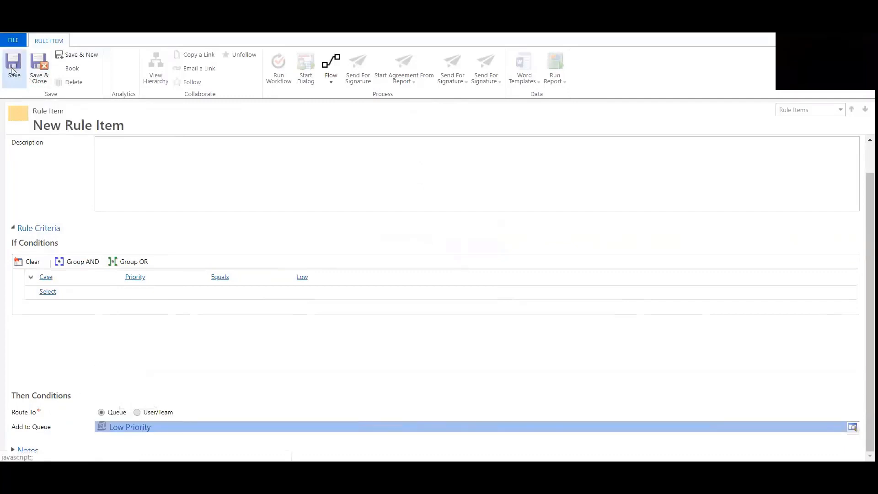
Save the Low Priority rule item and close it back into Priority Routing.
click(13, 67)
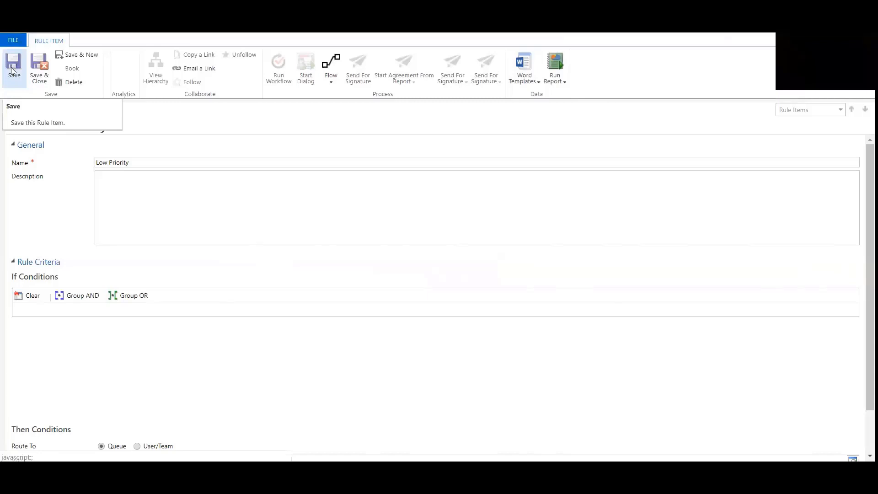
click(13, 68)
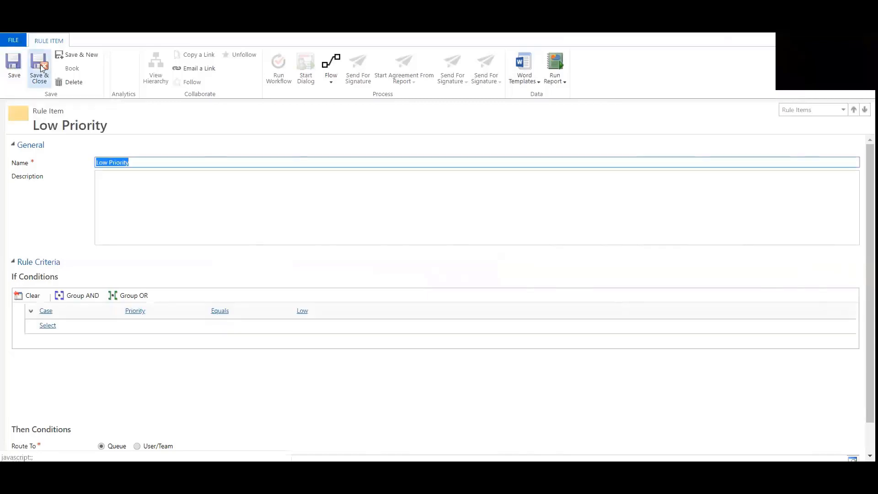
click(38, 65)
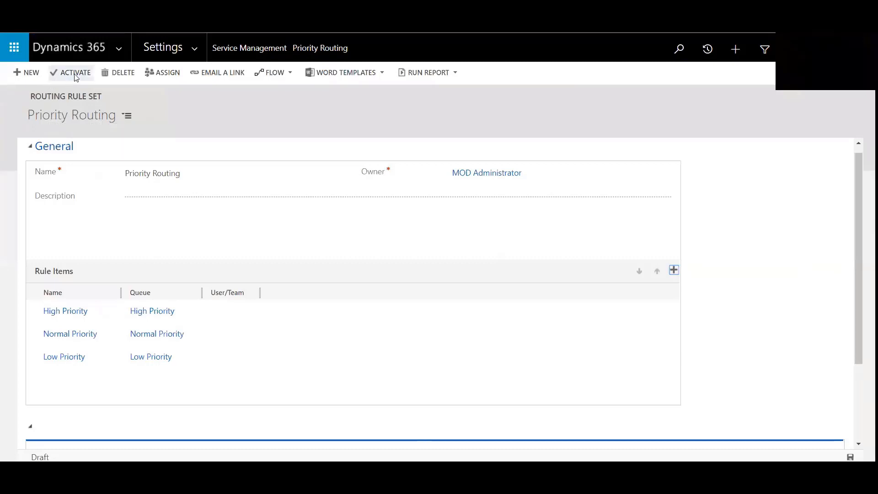
Activate the Priority Routing rule set and confirm the activation.
click(75, 72)
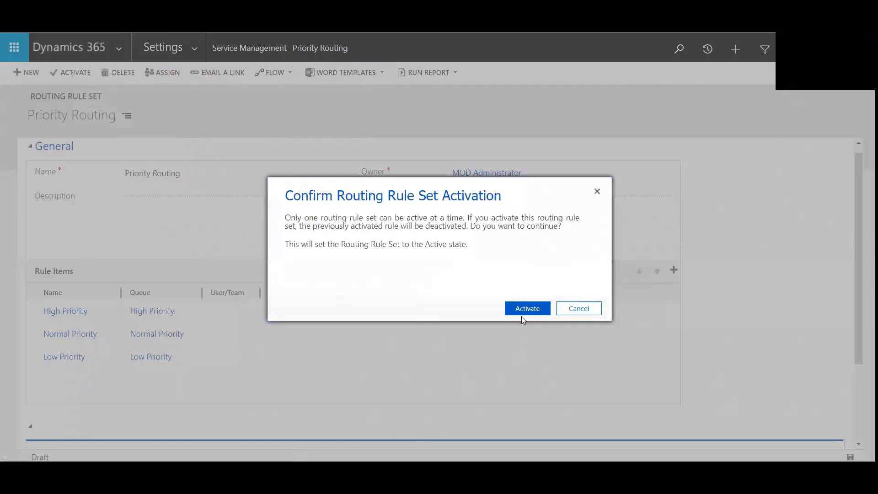
click(526, 308)
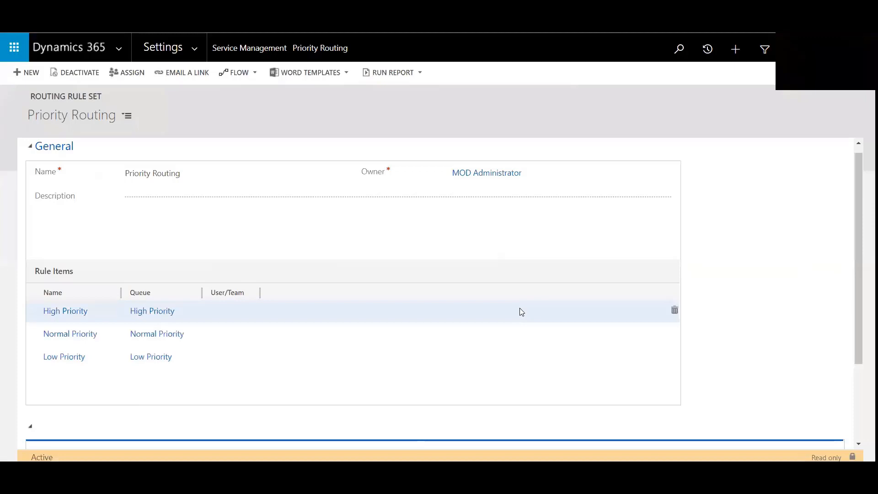
mouse_move(69, 253)
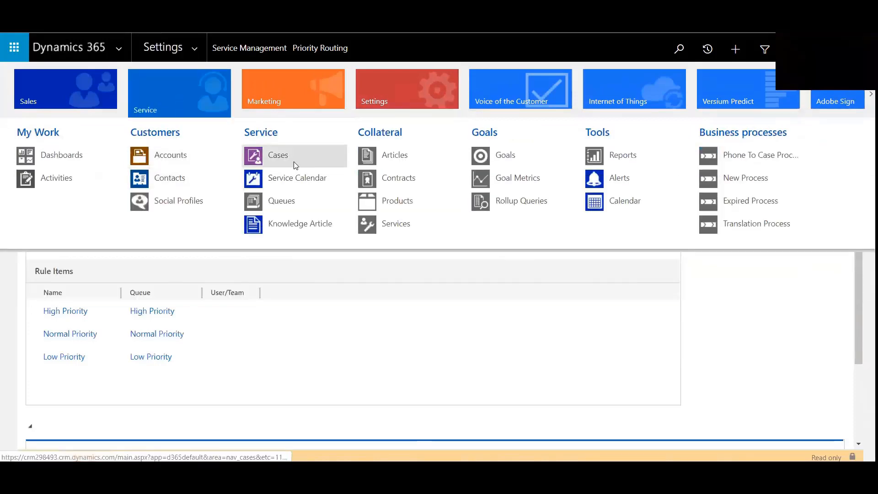
Start a new case titled 'A/C unit fan not spinning'.
click(277, 155)
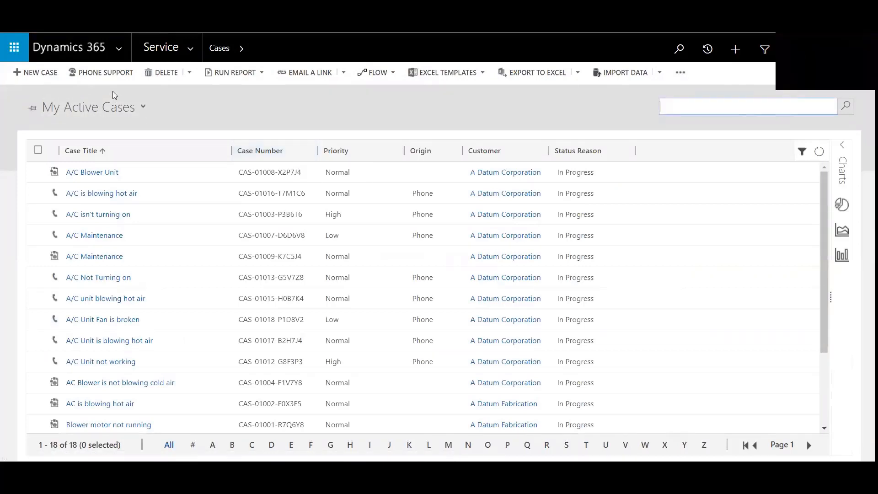
mouse_move(34, 72)
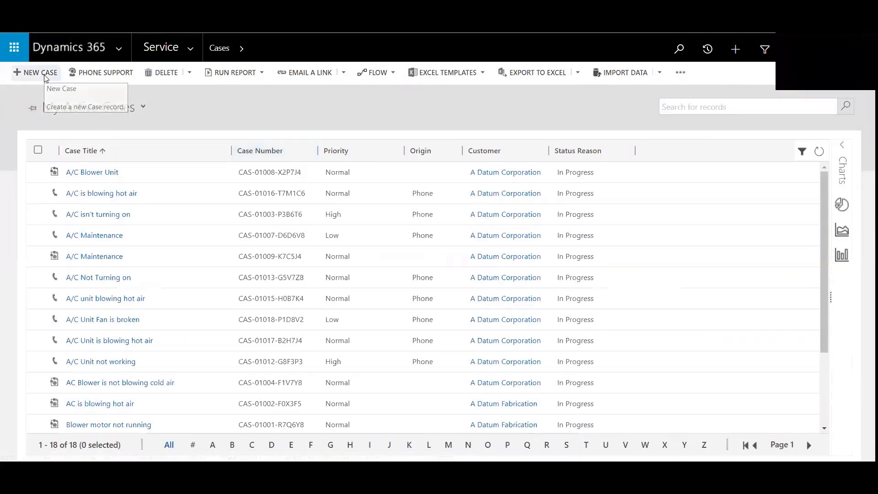
click(35, 73)
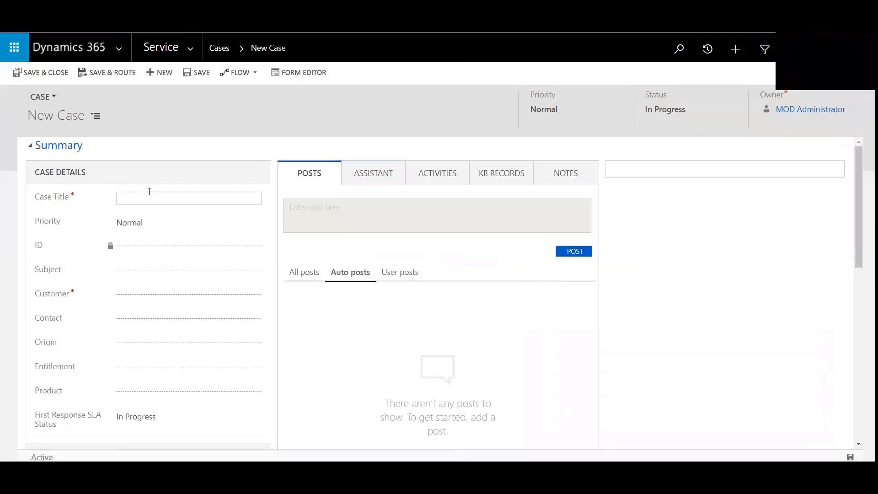
text(A)
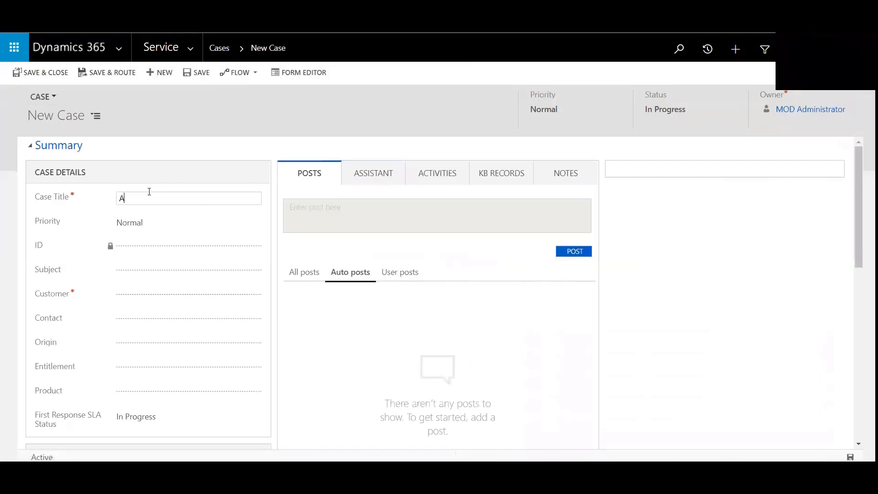
text(/C unit)
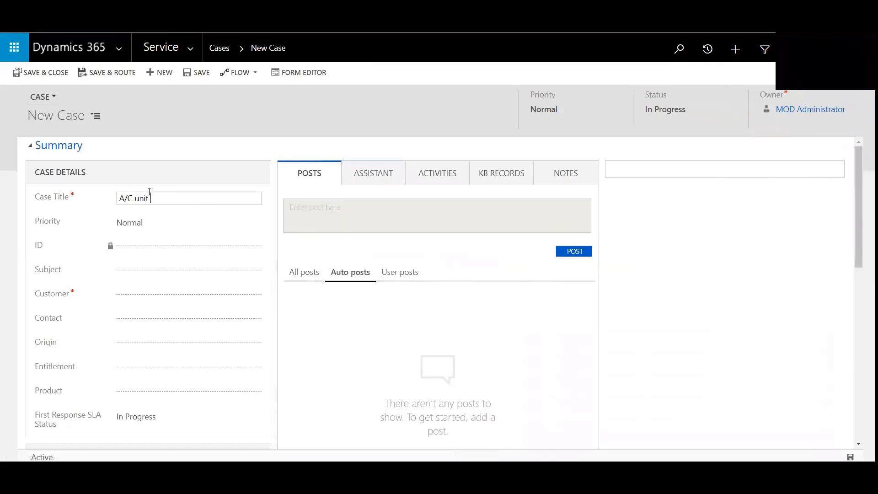
text(fan not sp)
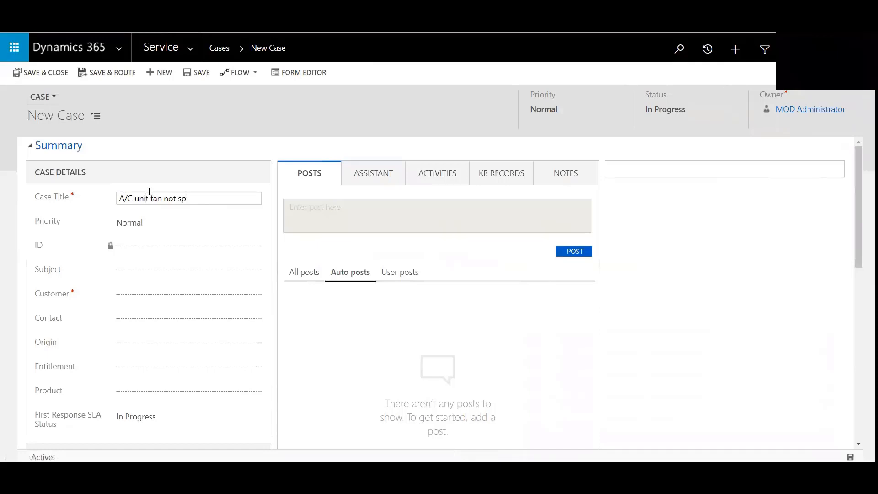
text(inning)
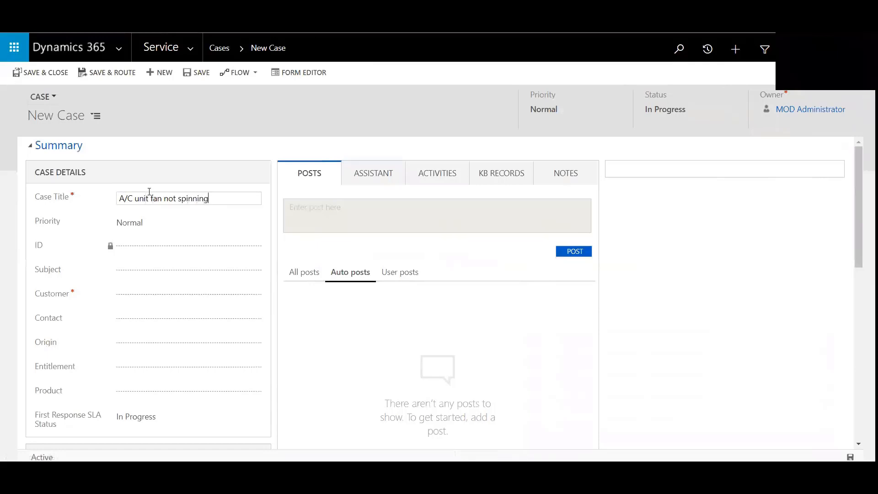
click(187, 271)
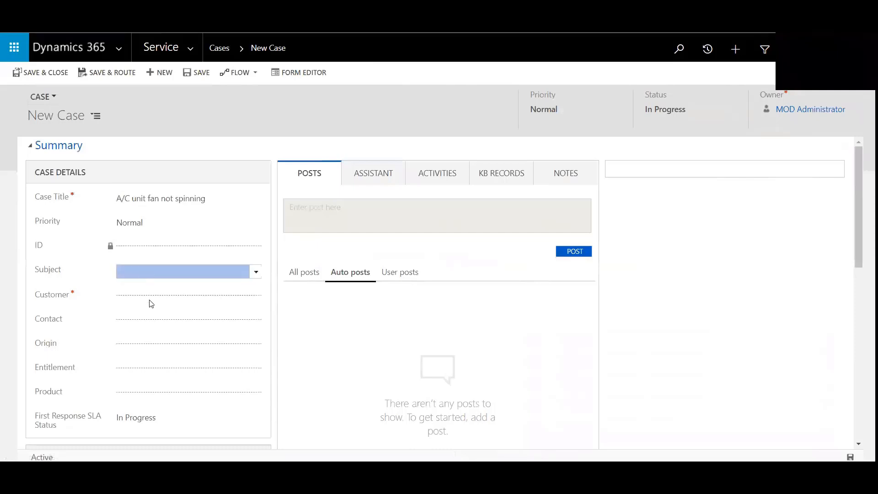
Set customer A Datum Corporation and origin Phone, then save the case.
click(184, 293)
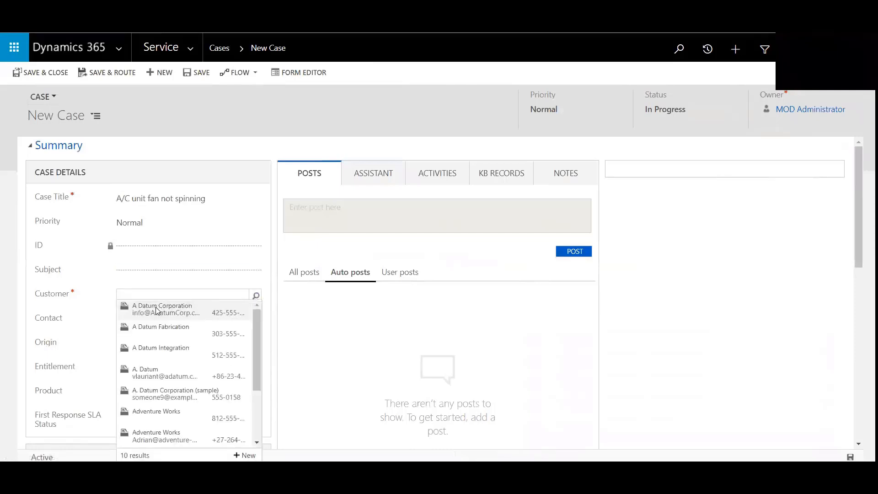
click(162, 308)
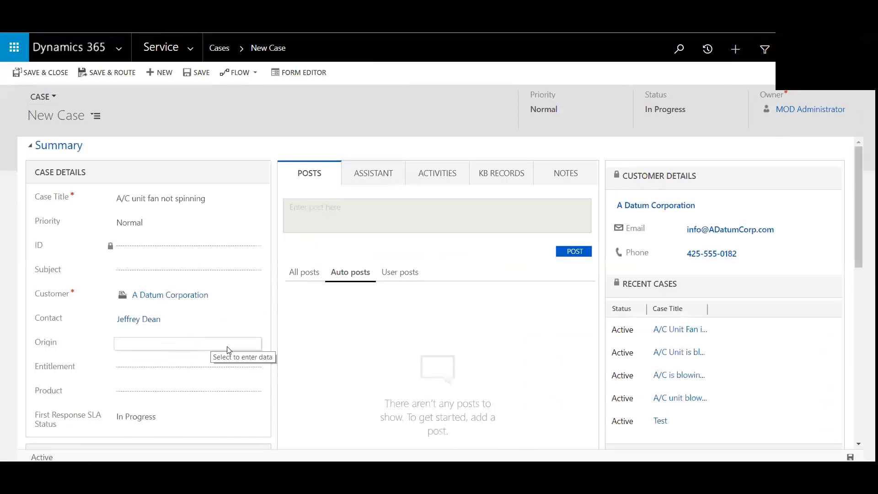
click(188, 343)
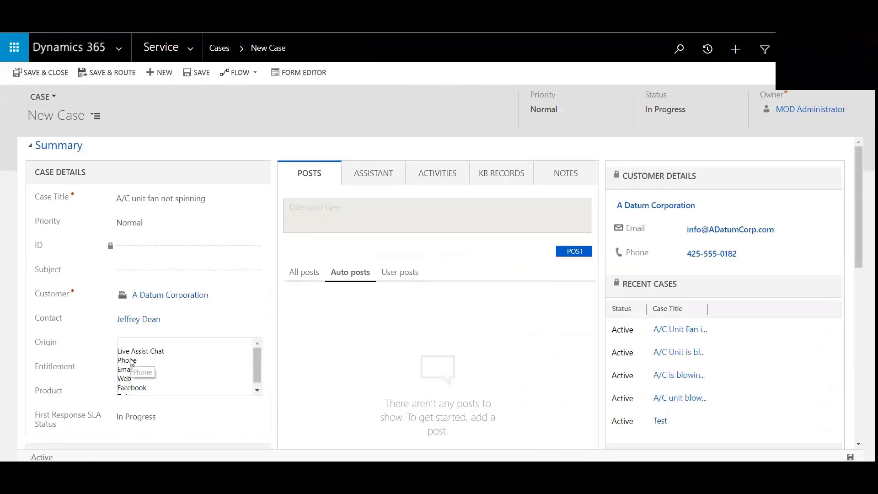
click(126, 360)
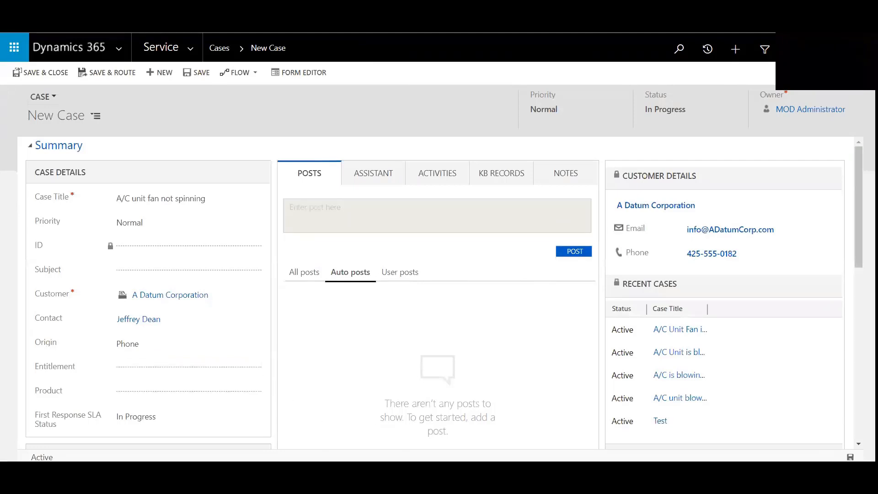
click(200, 72)
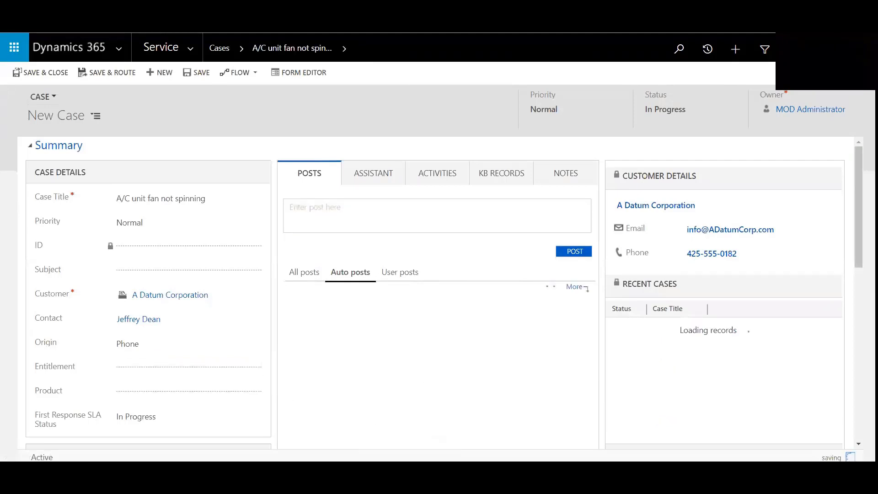
Search products for 'trane' and set the case product to Trane XL18I.
click(195, 72)
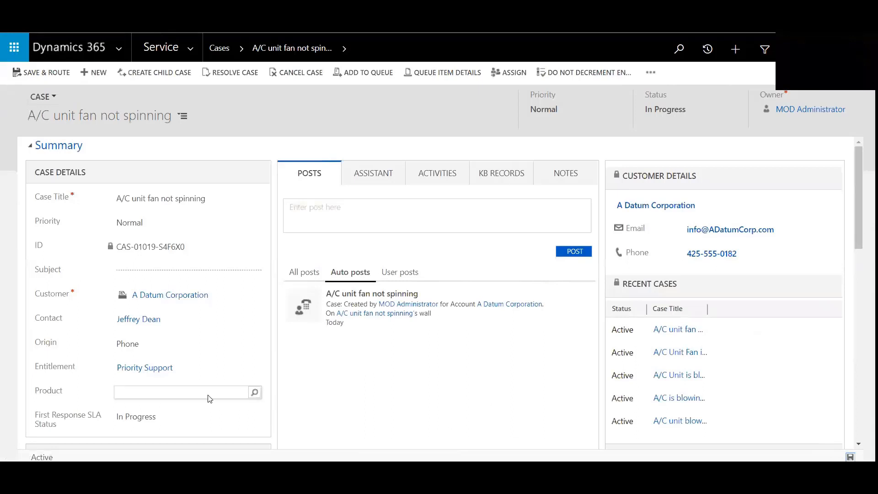
text(trane)
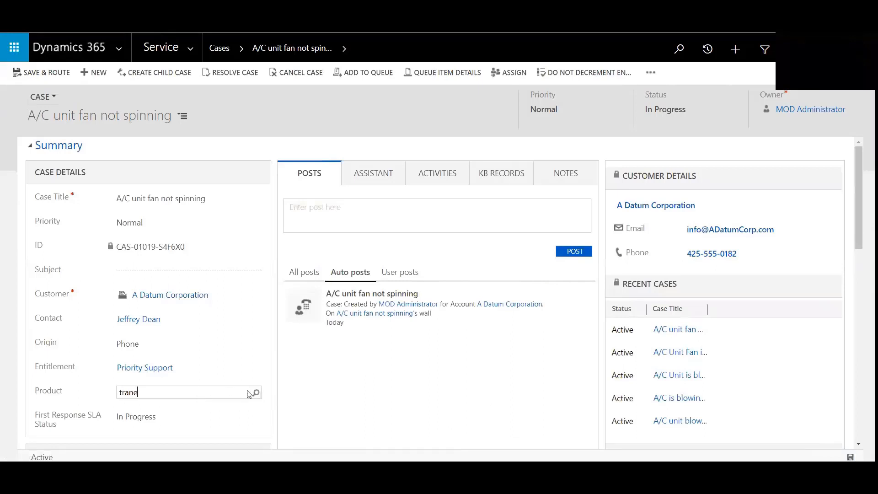
click(255, 391)
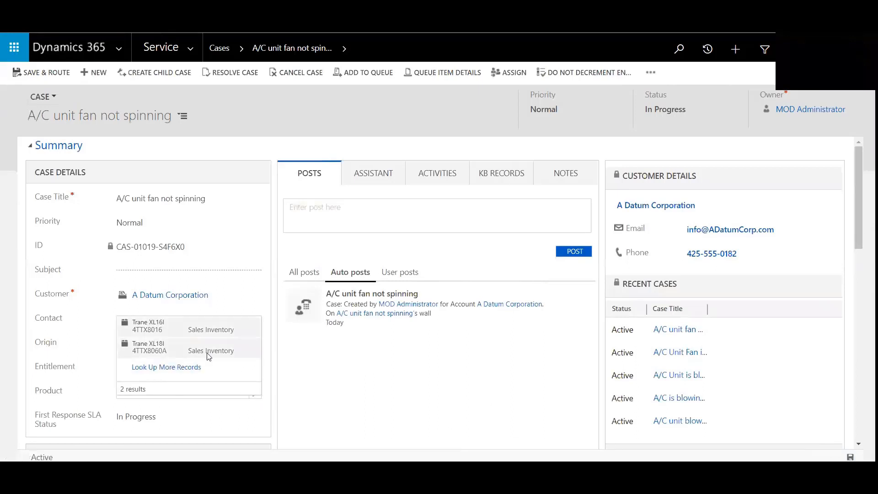
click(148, 349)
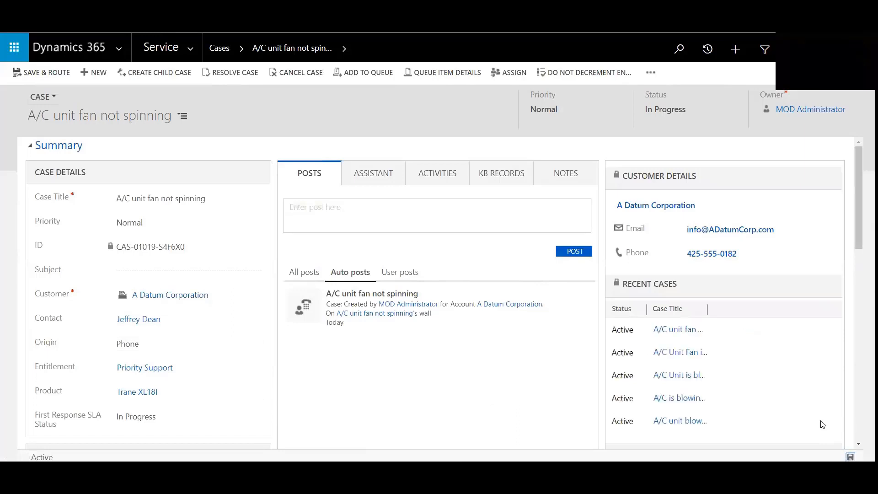
mouse_move(31, 132)
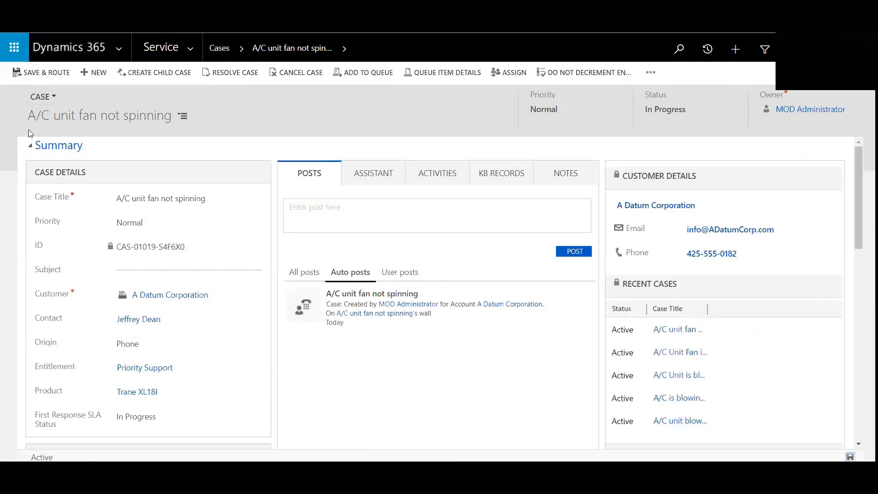
Change the case priority to Low and Save & Route it.
click(363, 72)
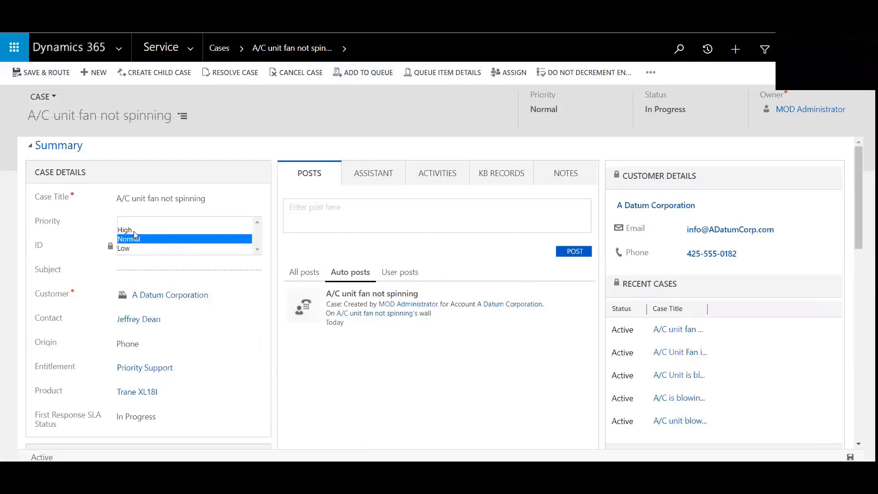
click(123, 248)
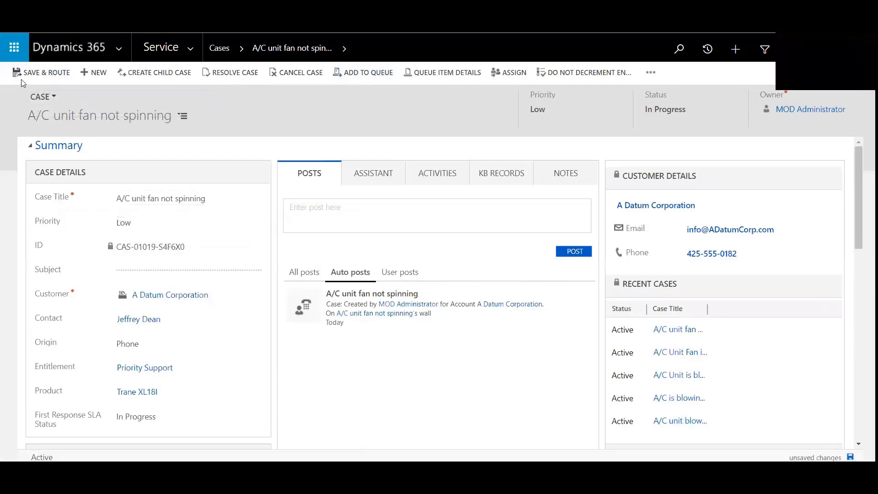
click(48, 73)
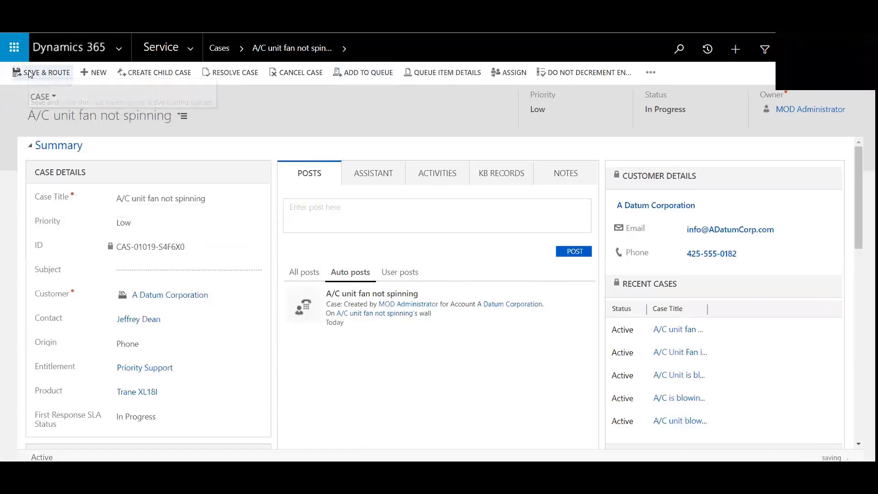
click(41, 72)
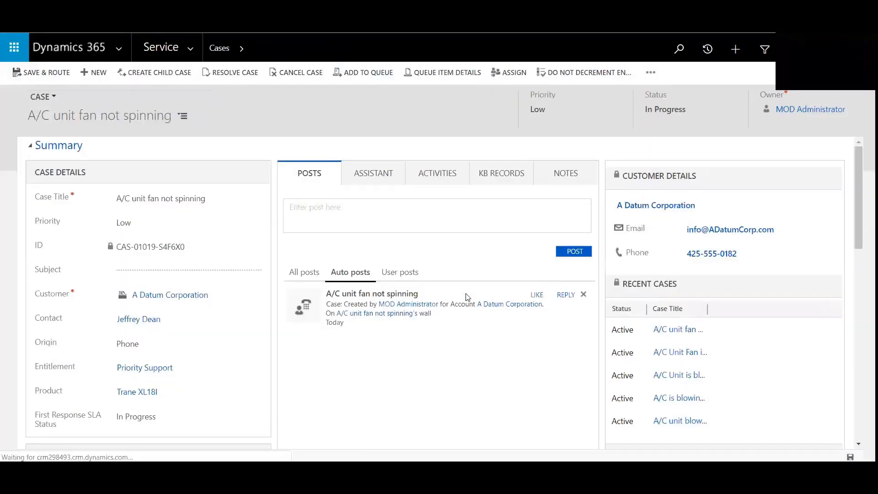
click(219, 48)
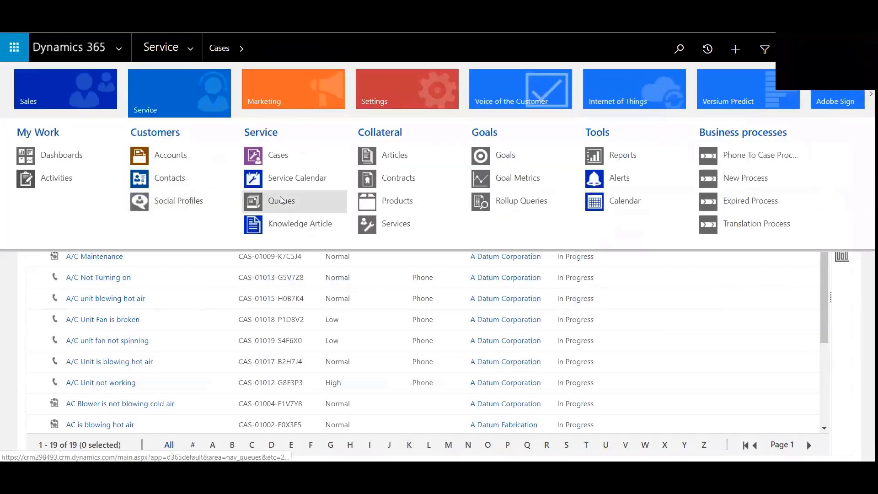
mouse_move(344, 219)
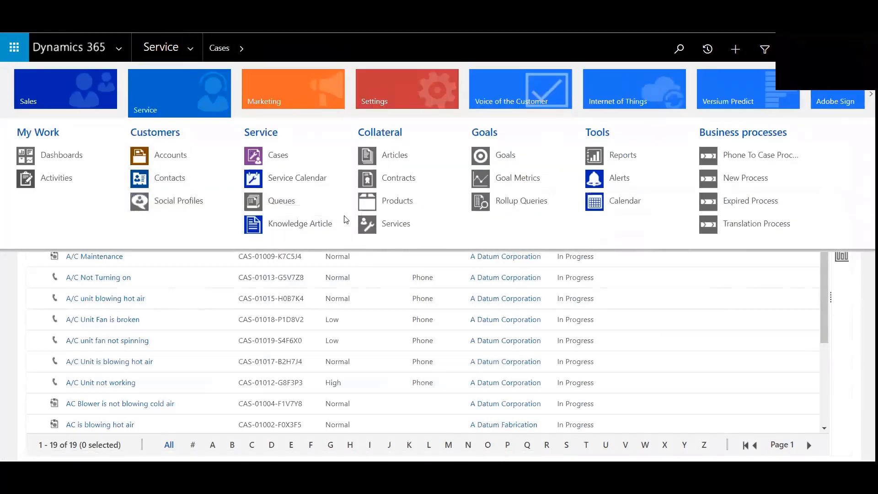
Open Queues to check the case landed in the Low Priority queue.
click(282, 200)
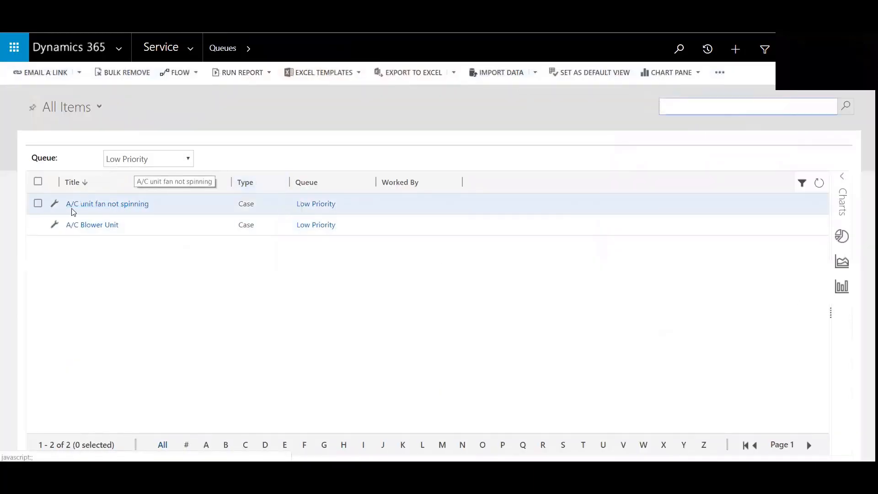
mouse_move(150, 209)
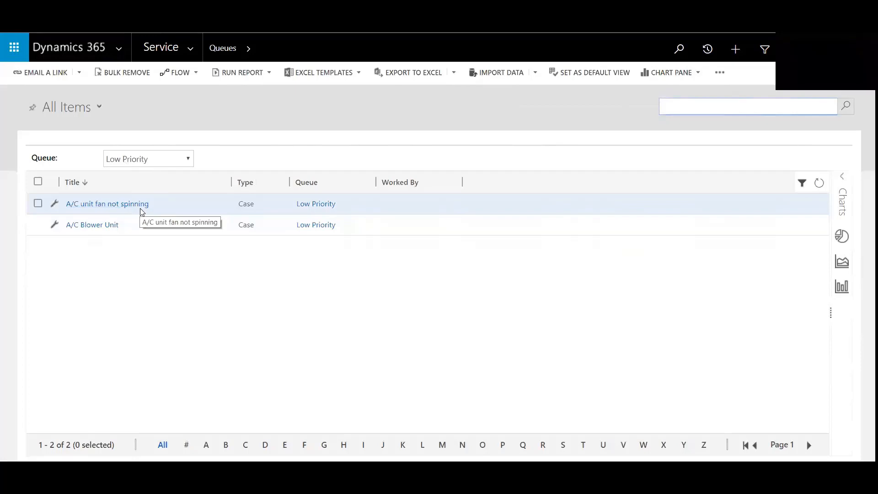
mouse_move(313, 437)
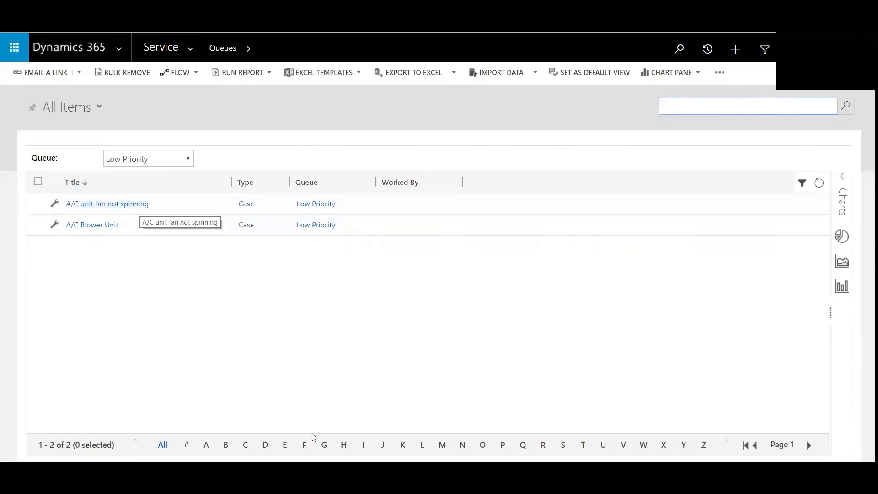